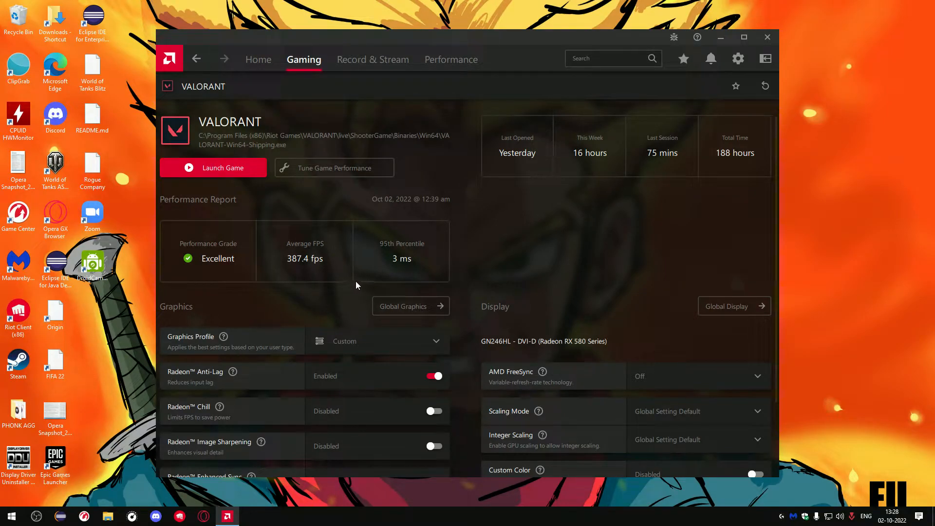
Step: Scroll down VALORANT's profile page to reach the advanced graphics options
scroll("down", 3)
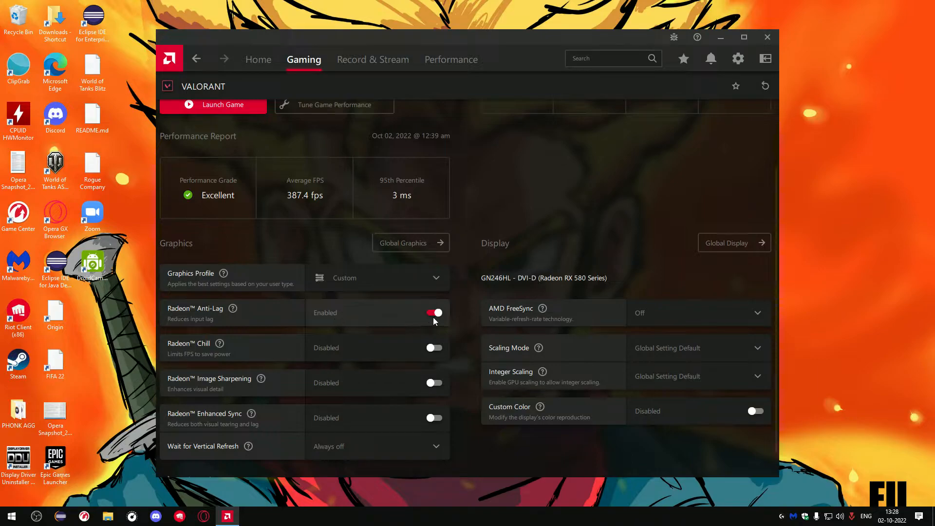
scroll("down", 3)
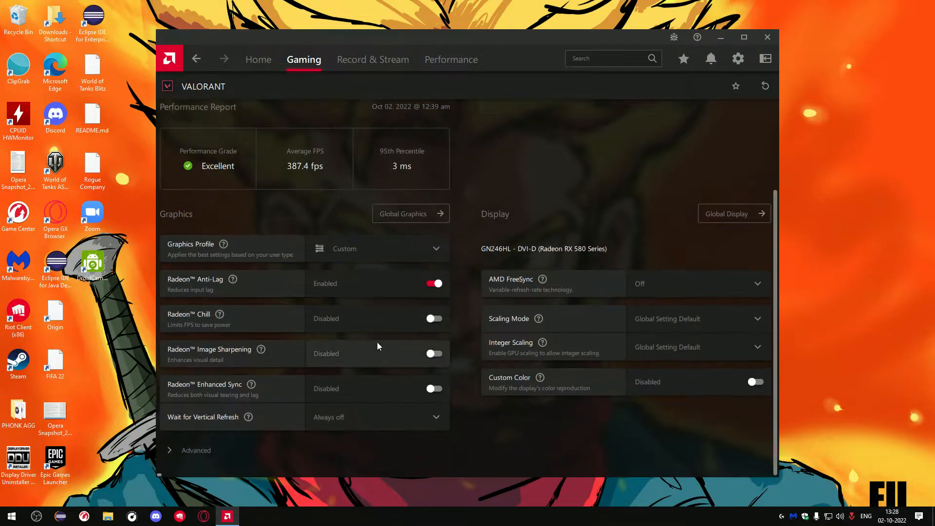
mouse_move(382, 367)
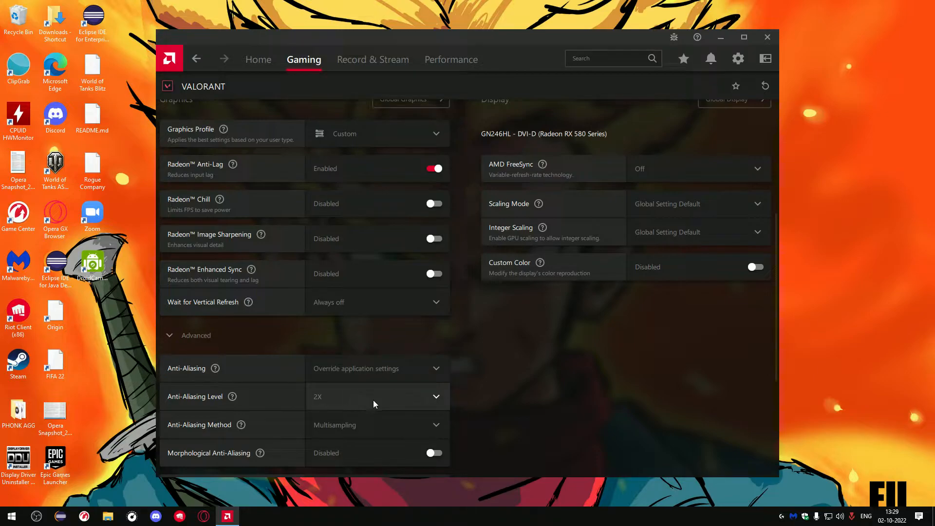
mouse_move(566, 347)
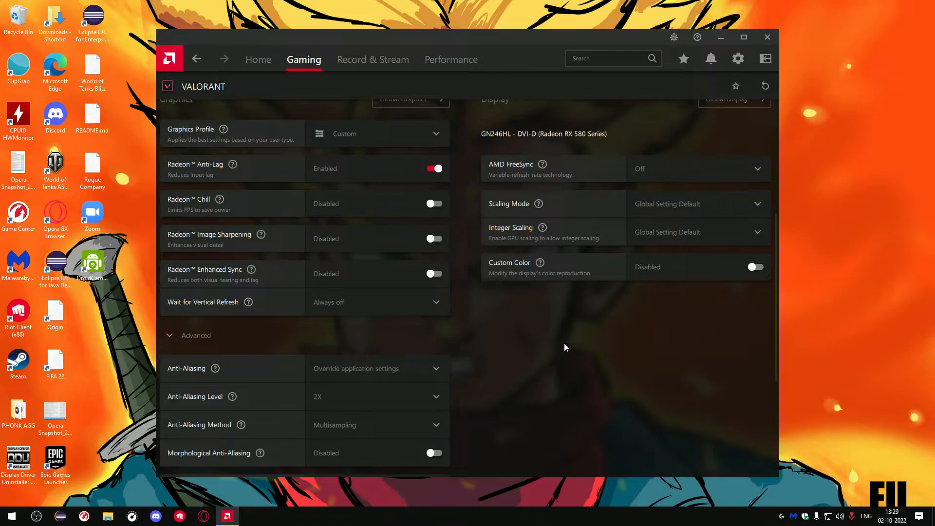
mouse_move(558, 345)
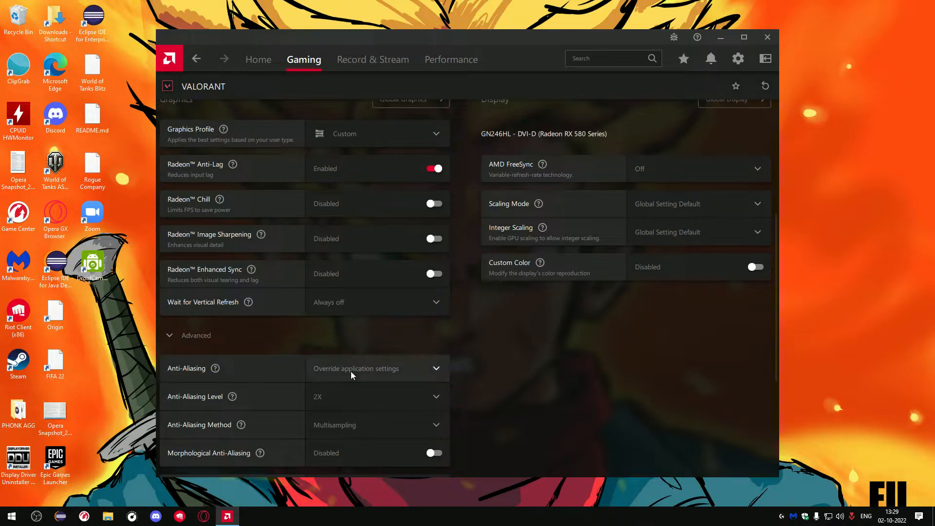
mouse_move(451, 363)
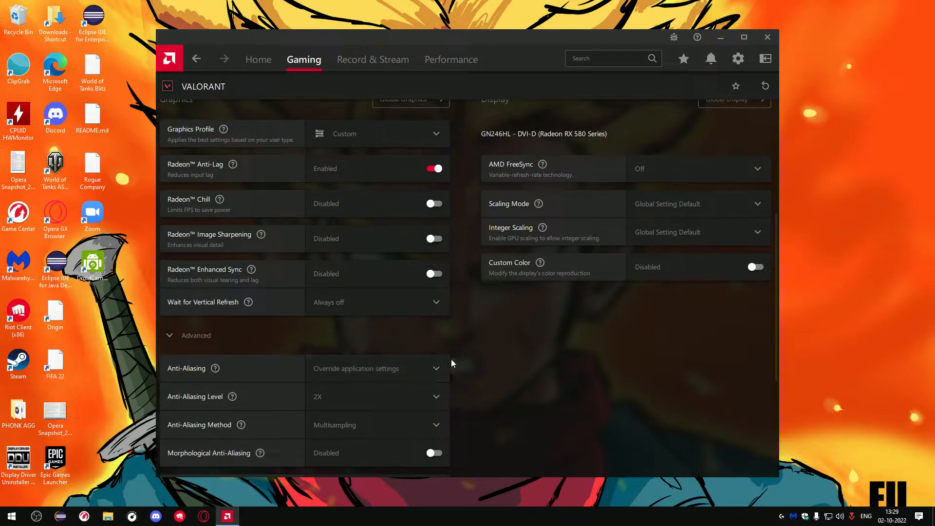
mouse_move(243, 375)
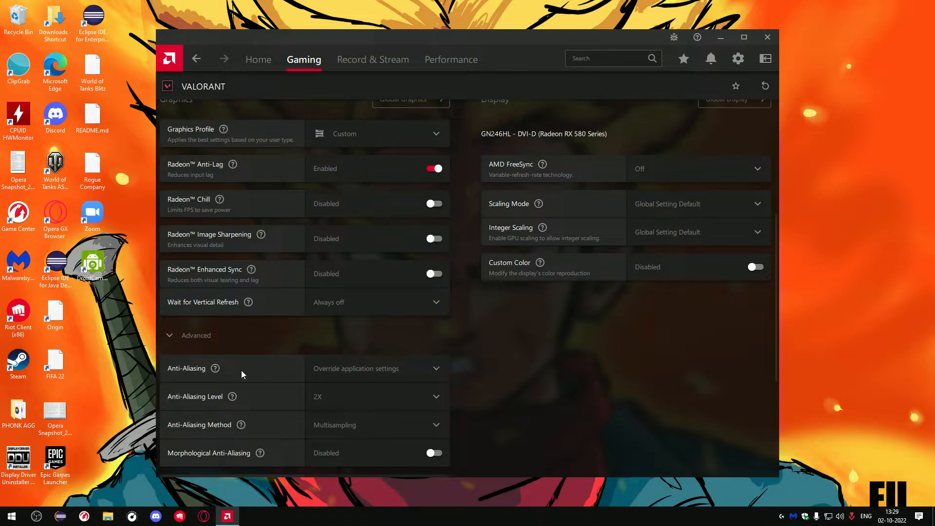
left_click(376, 369)
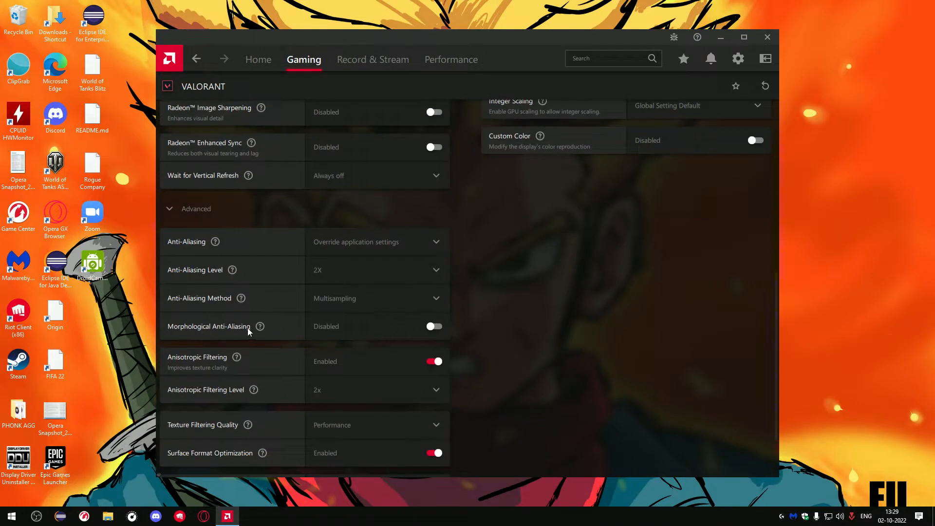
mouse_move(405, 330)
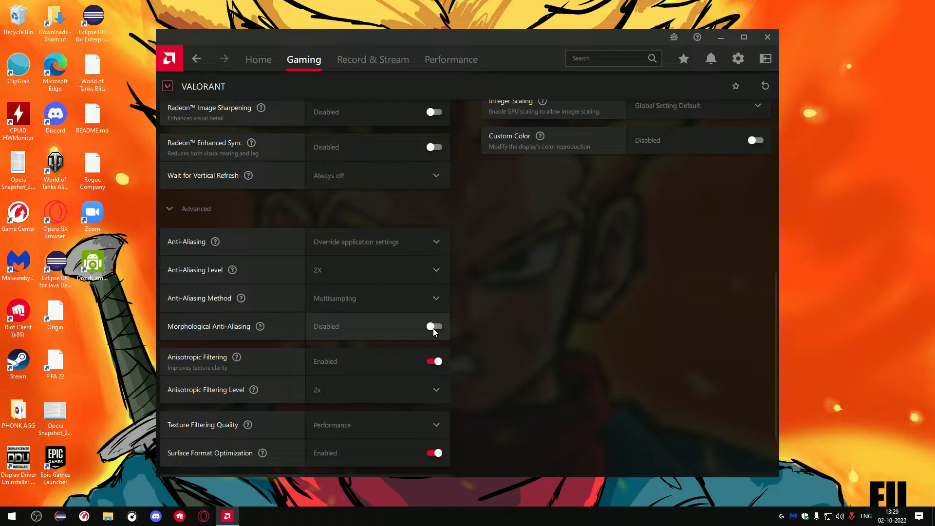
mouse_move(236, 357)
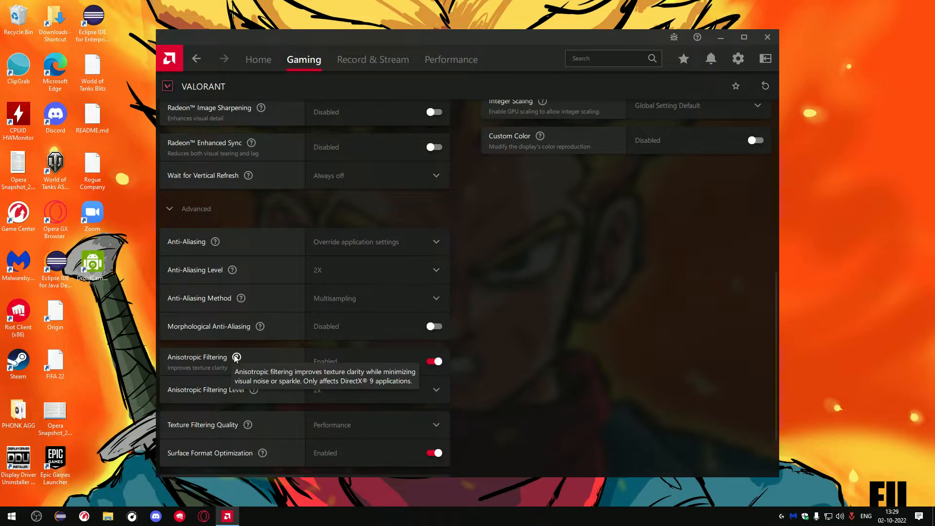
mouse_move(445, 371)
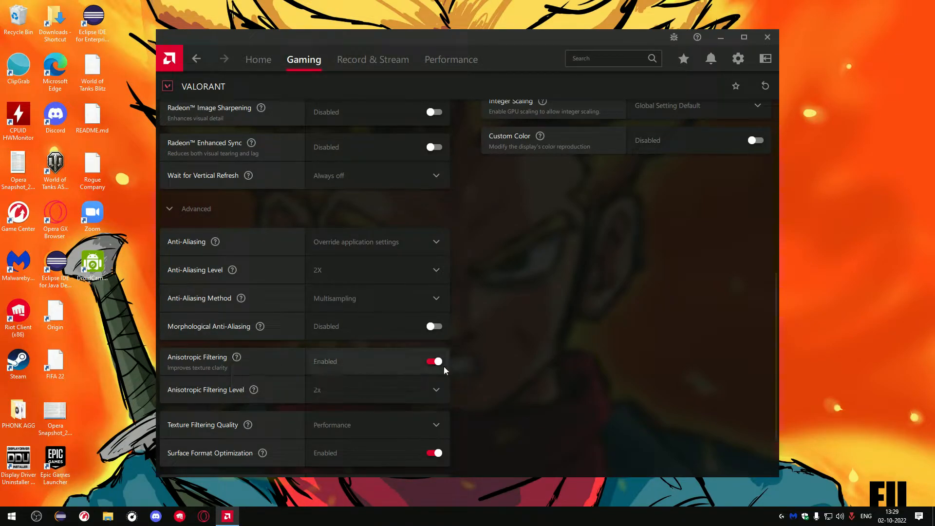
mouse_move(426, 373)
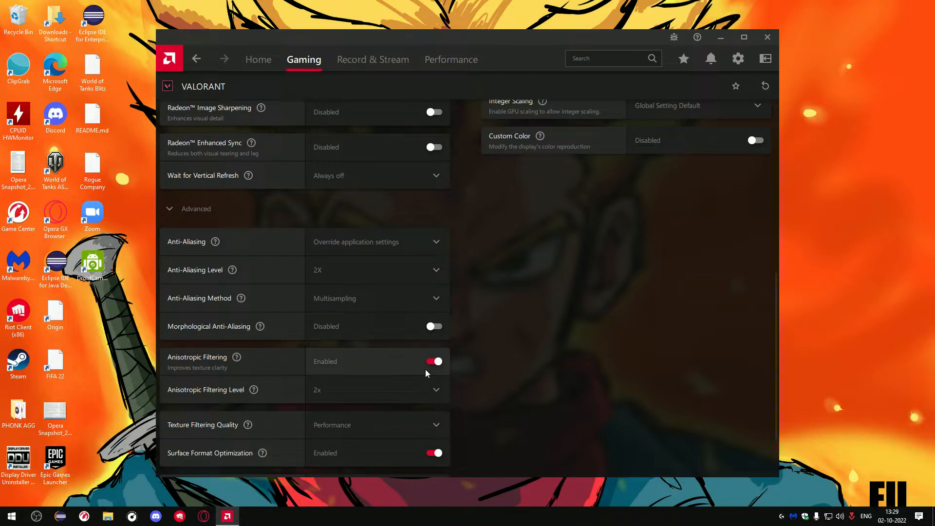
mouse_move(484, 368)
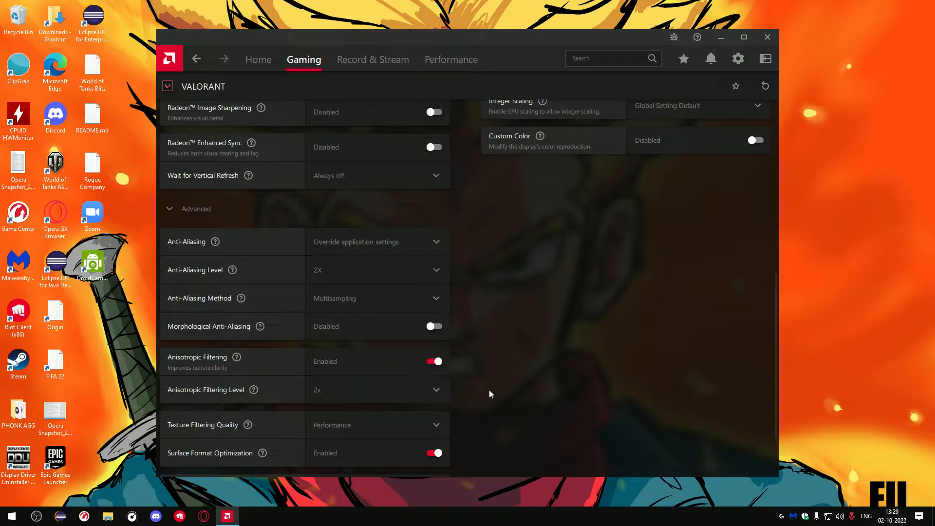
mouse_move(500, 370)
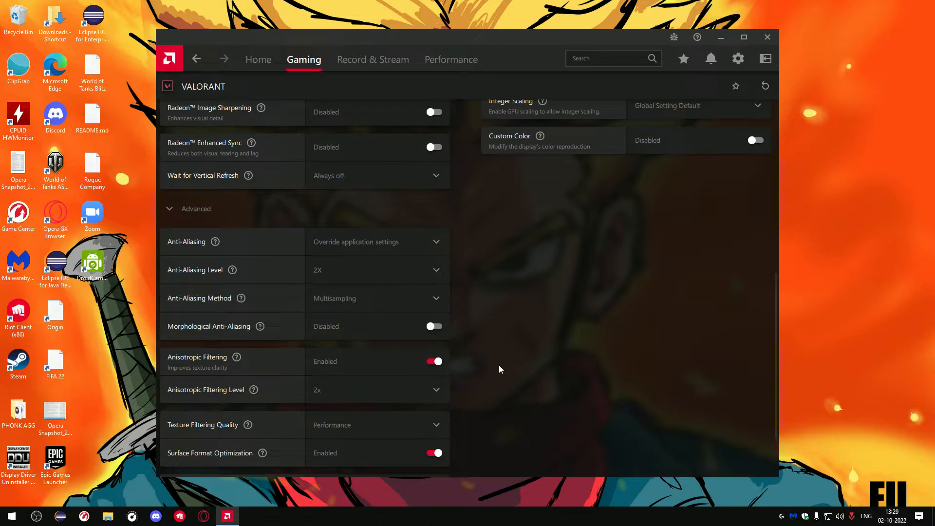
mouse_move(486, 410)
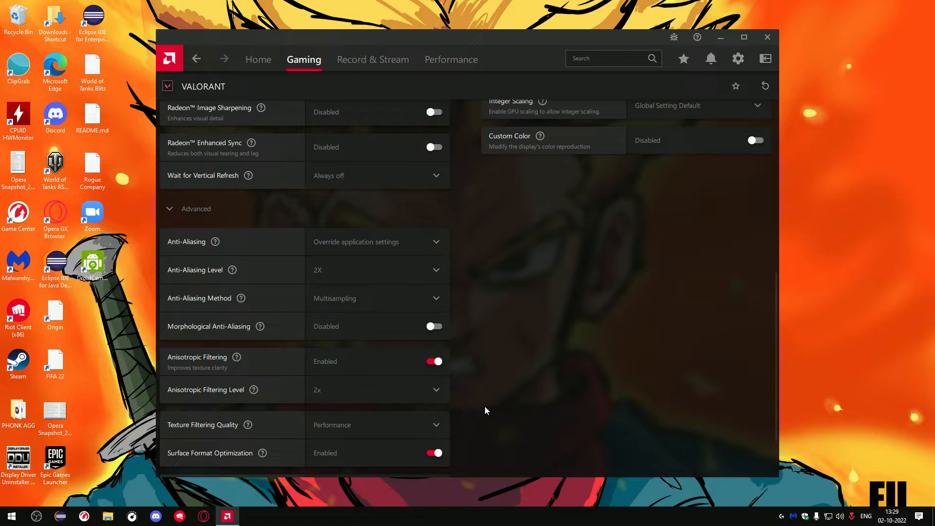
scroll("down", 3)
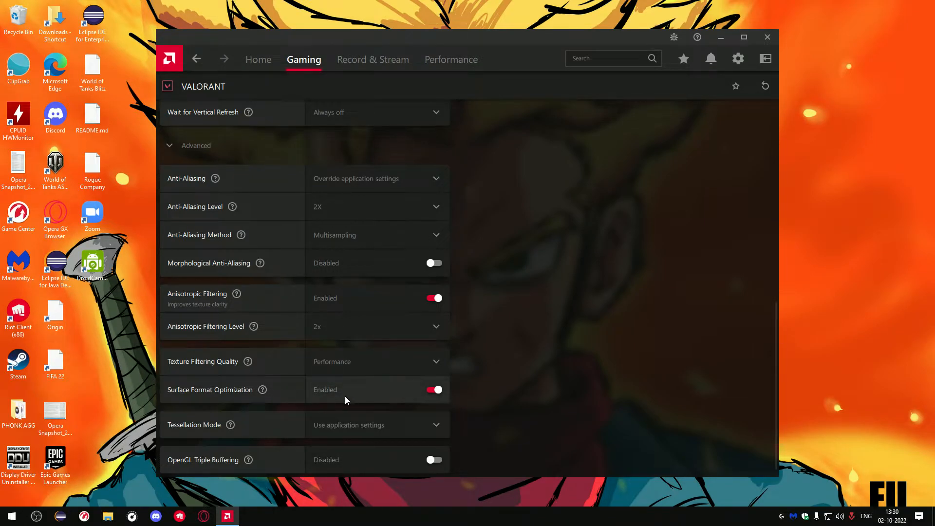
mouse_move(263, 389)
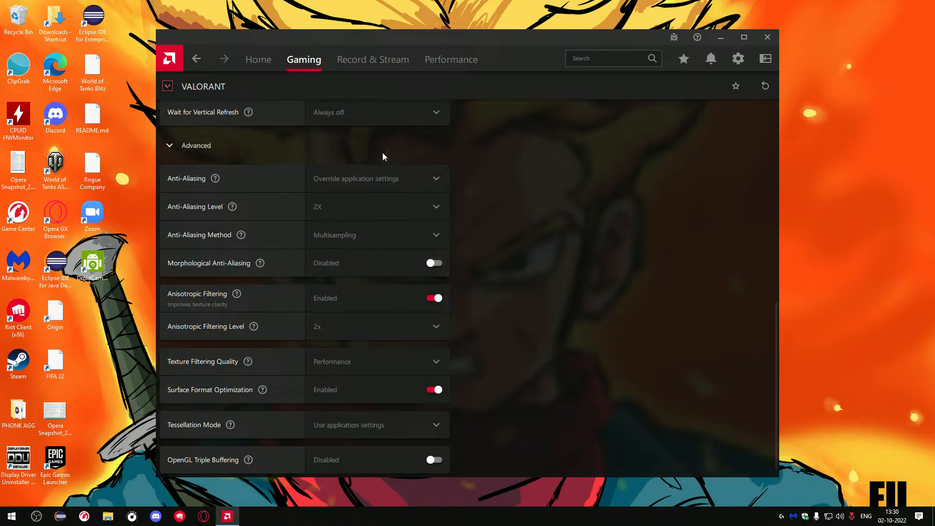
scroll("down", 3)
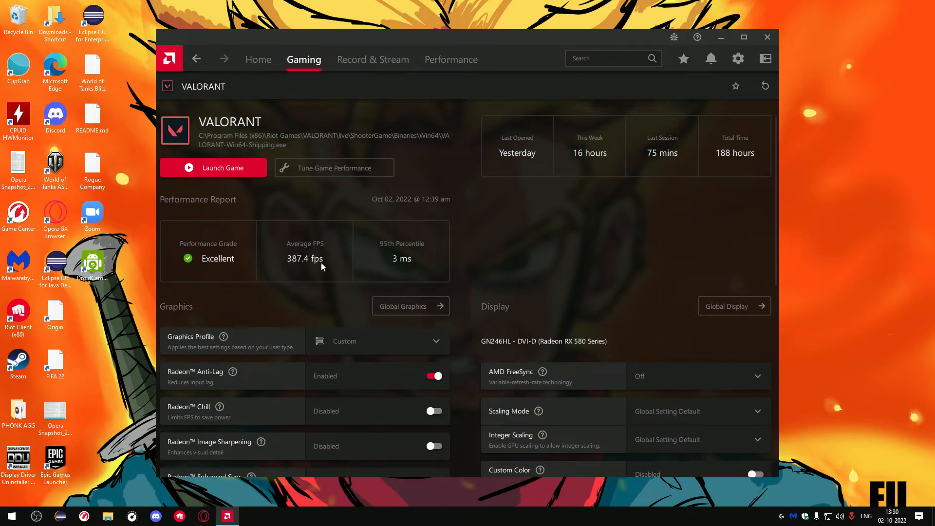
mouse_move(417, 261)
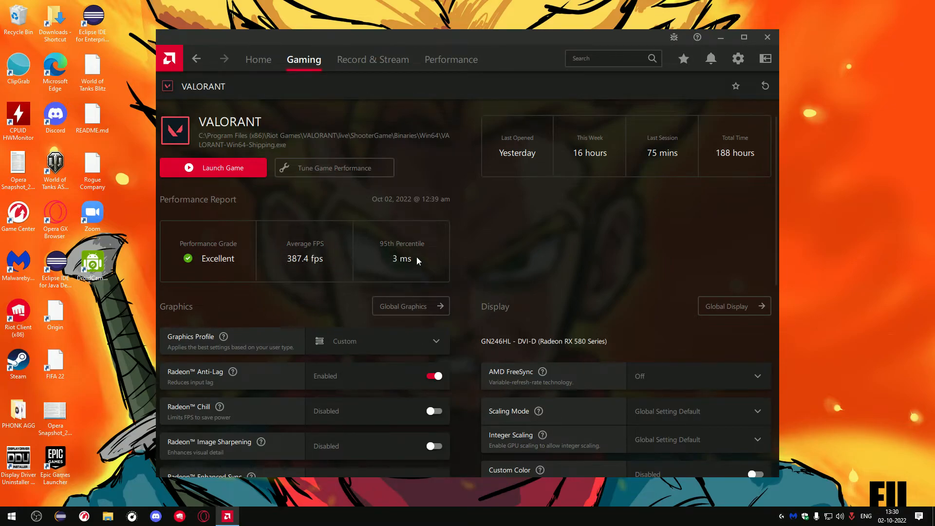
mouse_move(403, 261)
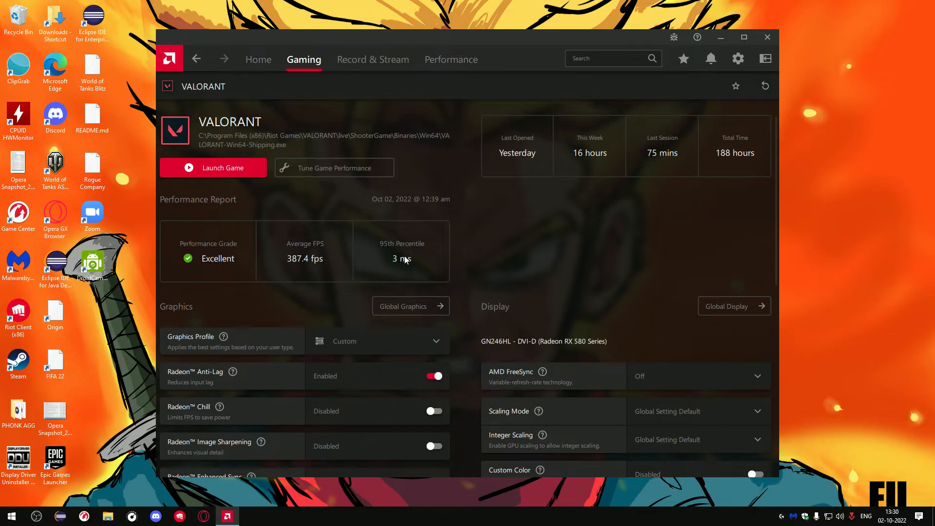
mouse_move(414, 254)
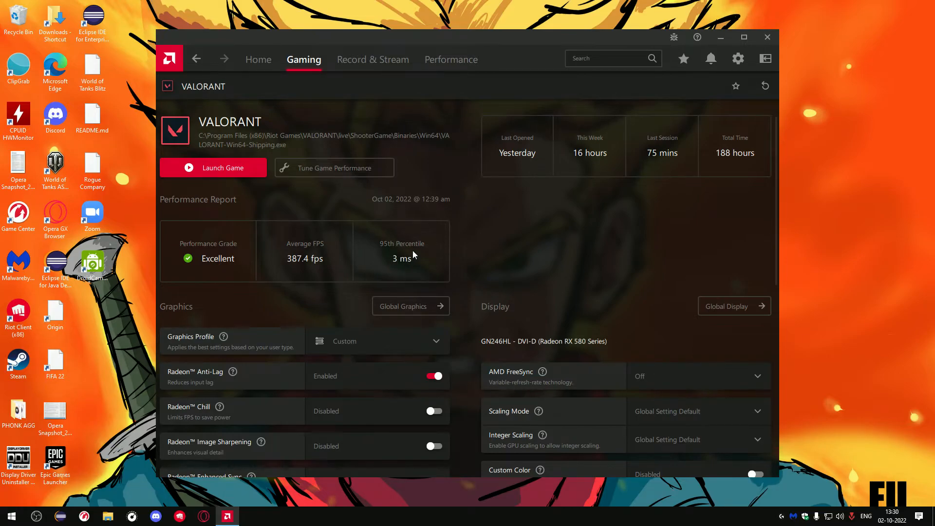
mouse_move(399, 265)
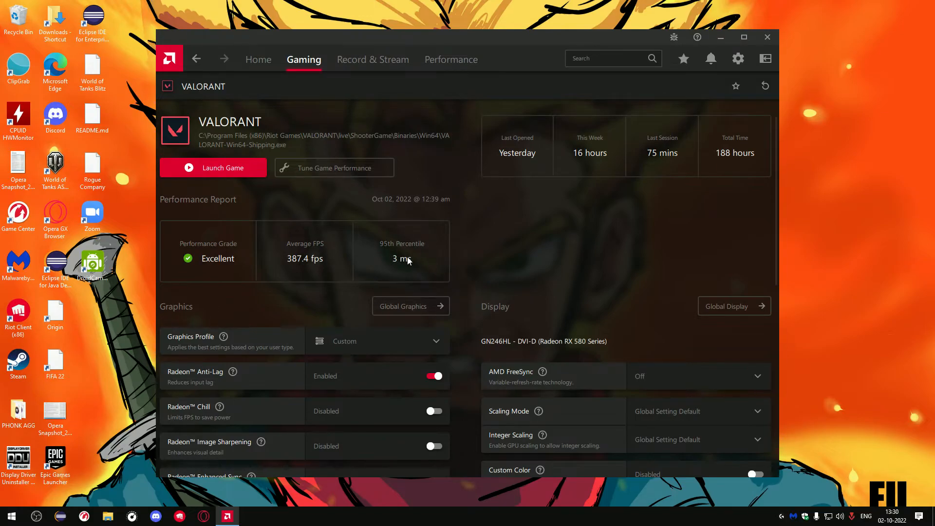
mouse_move(381, 263)
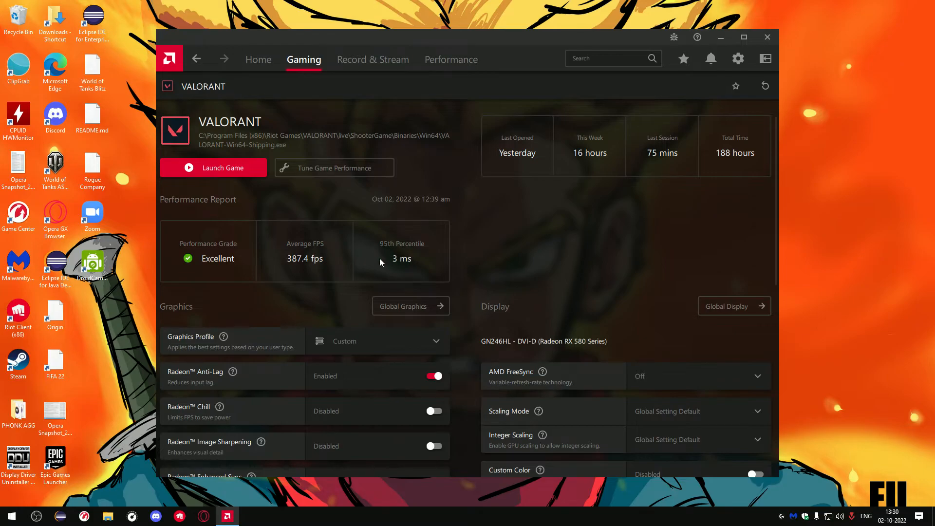
mouse_move(458, 256)
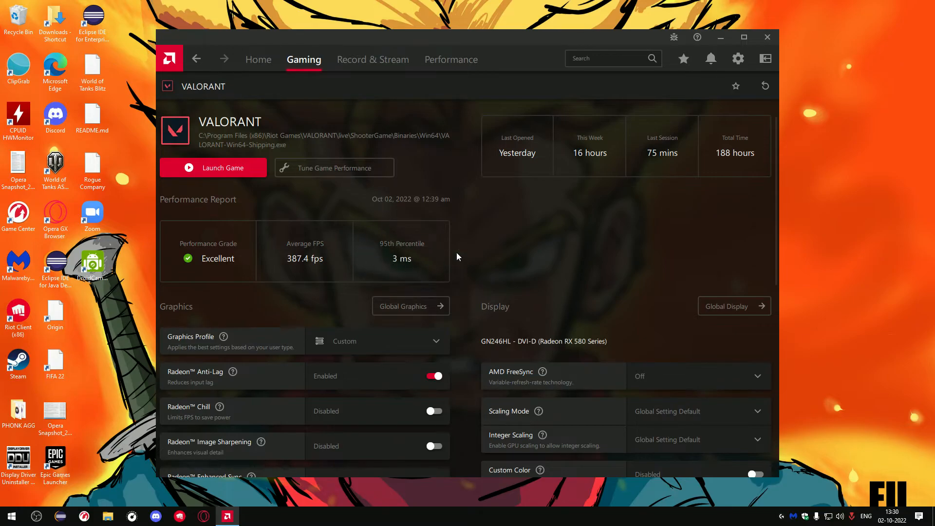
mouse_move(412, 238)
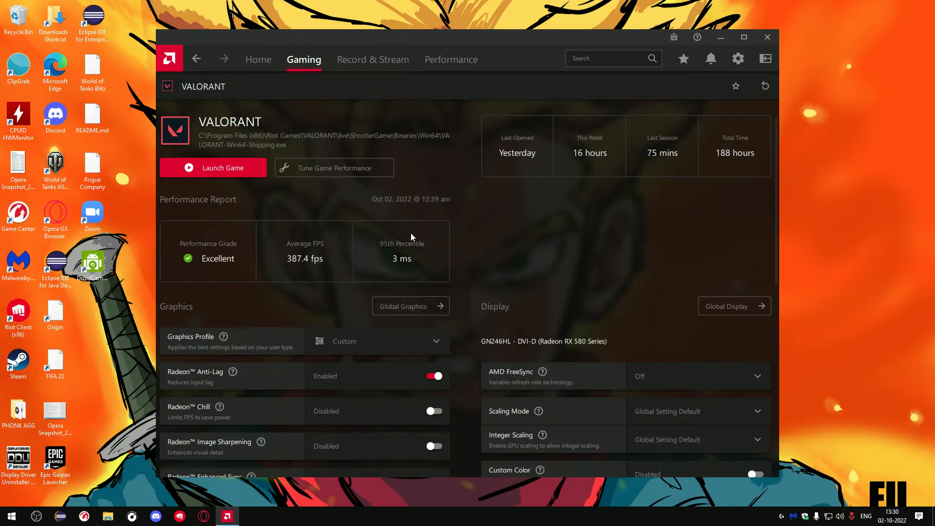
mouse_move(415, 250)
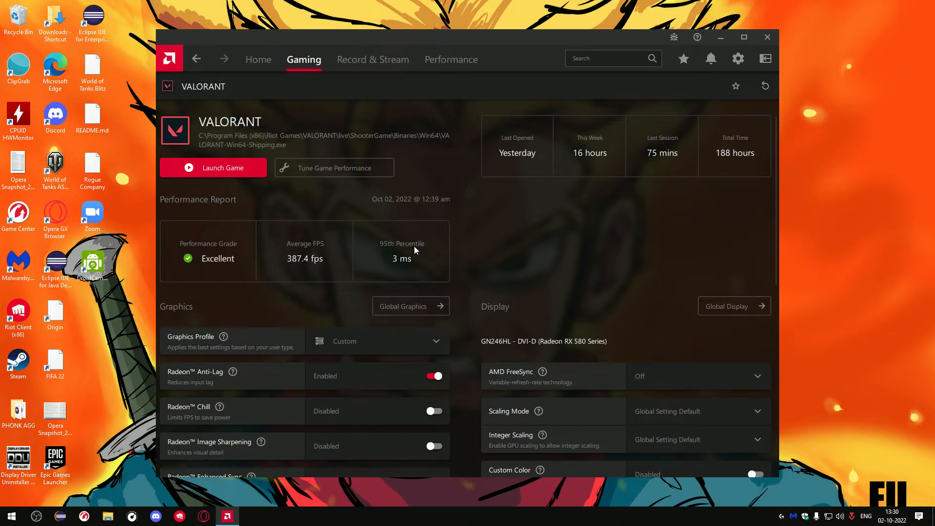
mouse_move(395, 244)
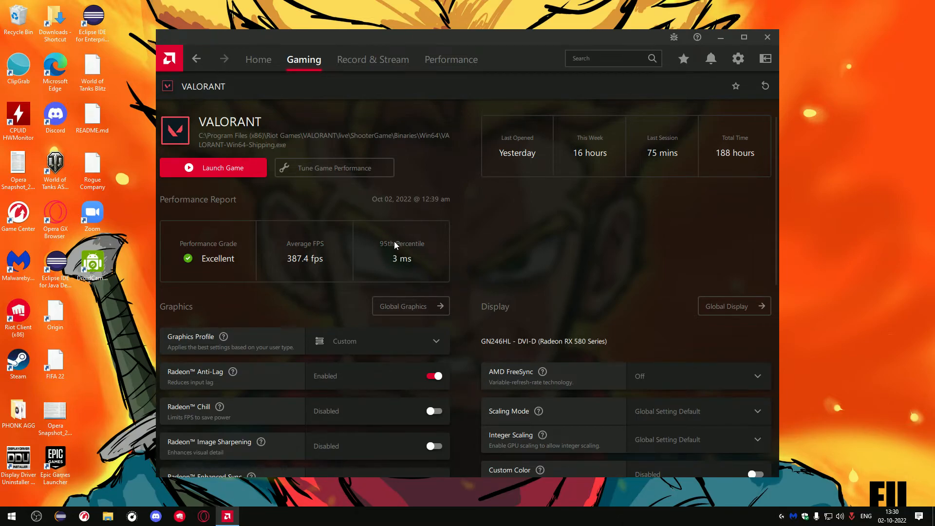
Step: Review VALORANT's graphics and display options, then switch to the global Display settings page
scroll("down", 3)
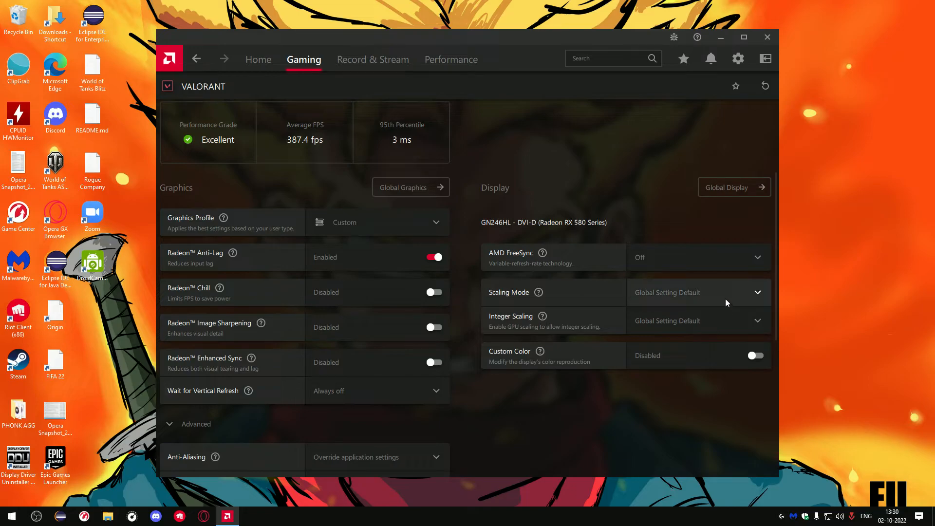
left_click(699, 292)
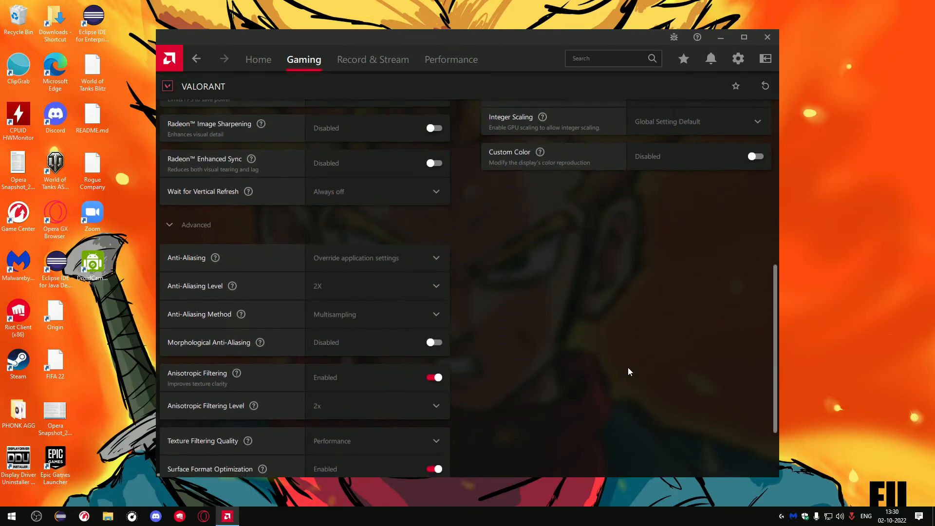
scroll("up", 3)
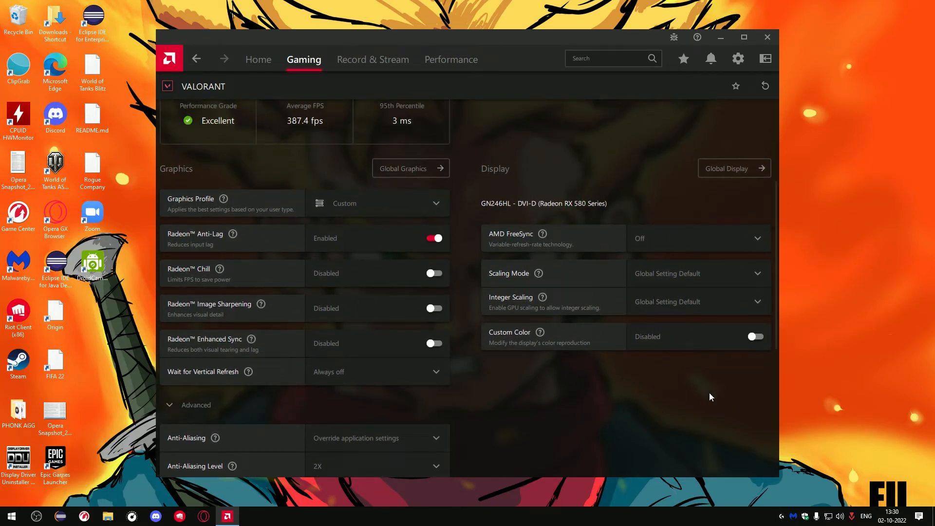
left_click(738, 58)
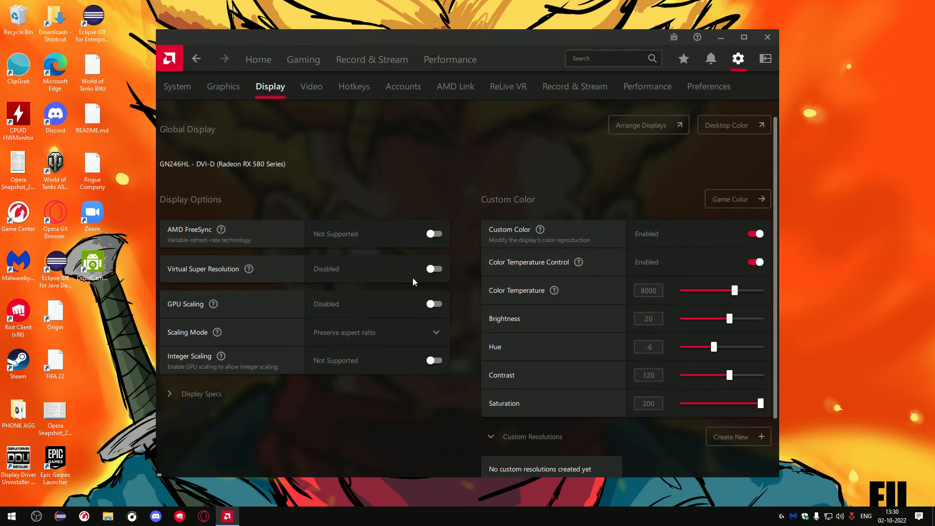
Step: View the Scaling Mode options and show the 1920x1080, 144 Hz Display Specs
scroll("down", 3)
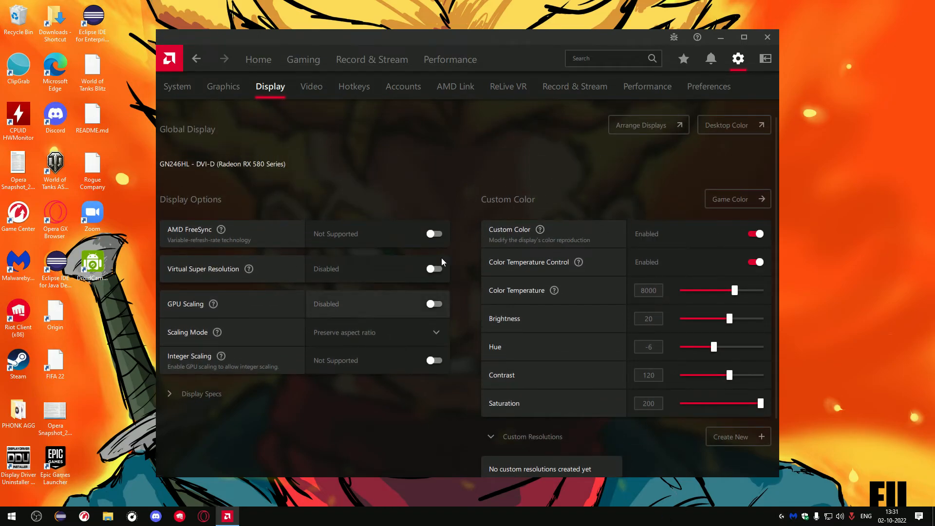
left_click(377, 333)
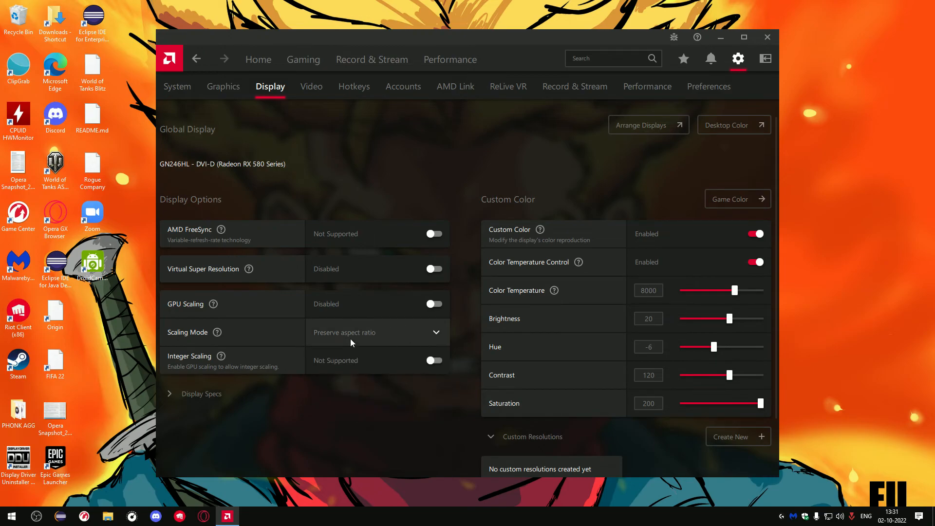
left_click(377, 332)
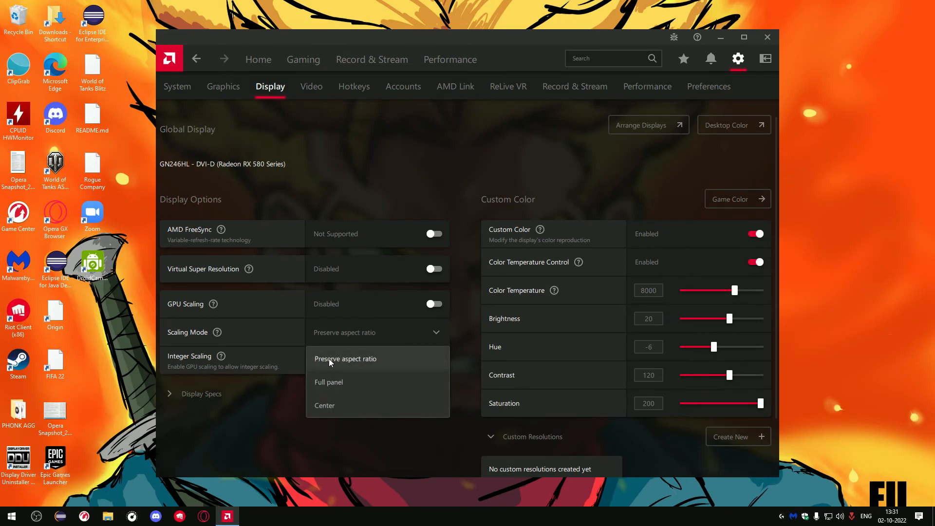
scroll("down", 3)
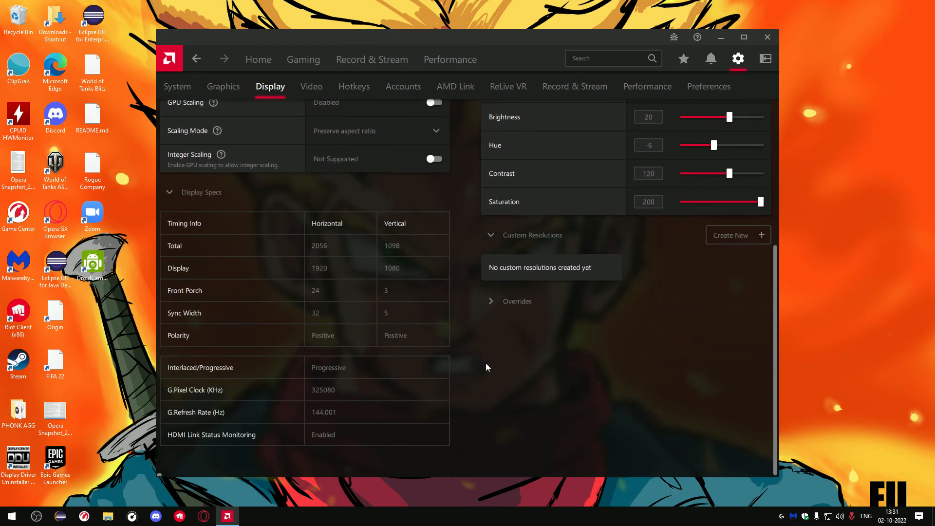